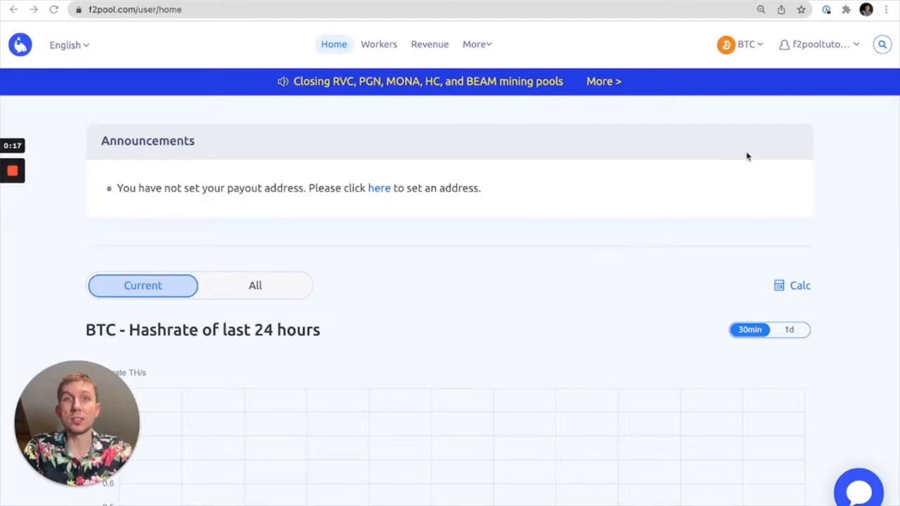
{"action": "mouse_move", "coordinate": [812, 47]}
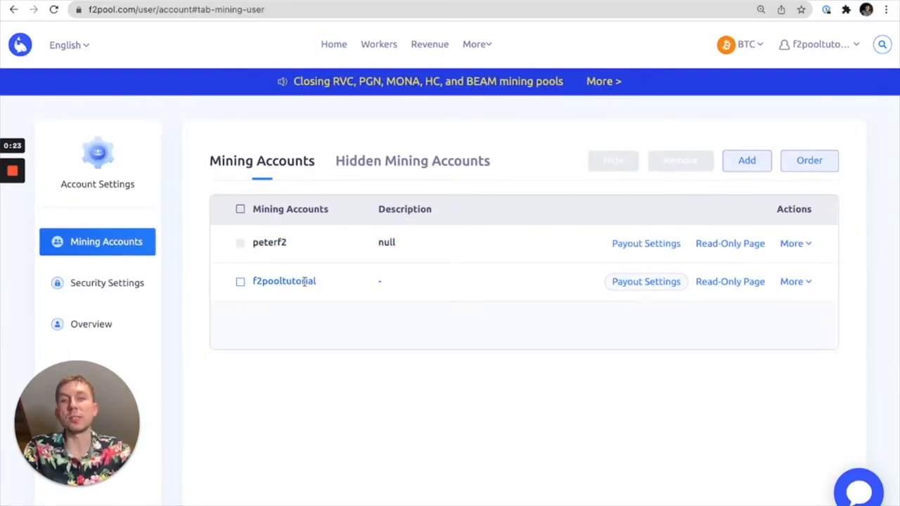
Open Payout Settings on the f2pooltutorial mining account row
{"action": "left_click", "coordinate": [645, 281]}
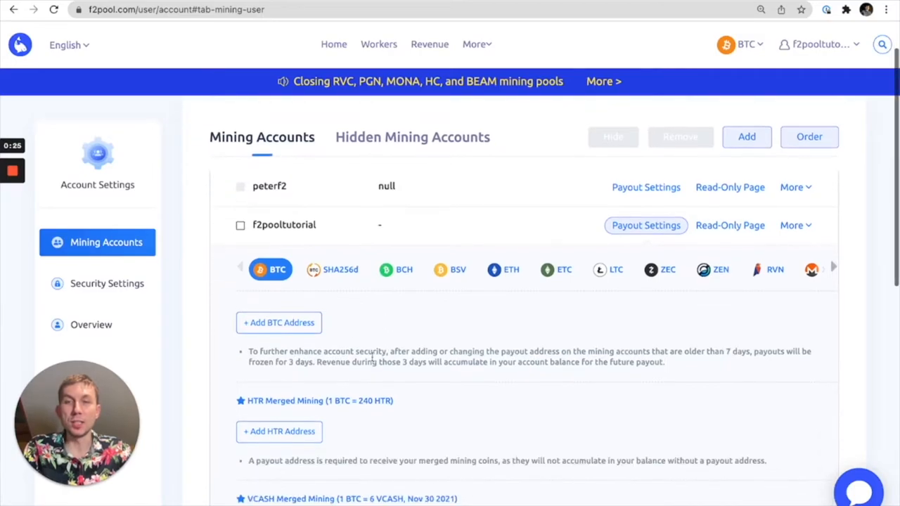
Start a new BTC payout address from the BTC tab
{"action": "left_click", "coordinate": [278, 322]}
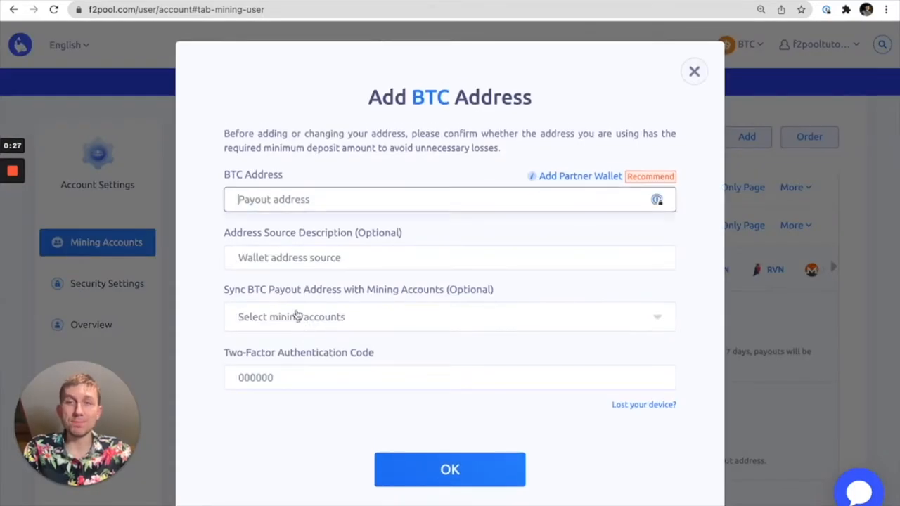
{"action": "mouse_move", "coordinate": [371, 230]}
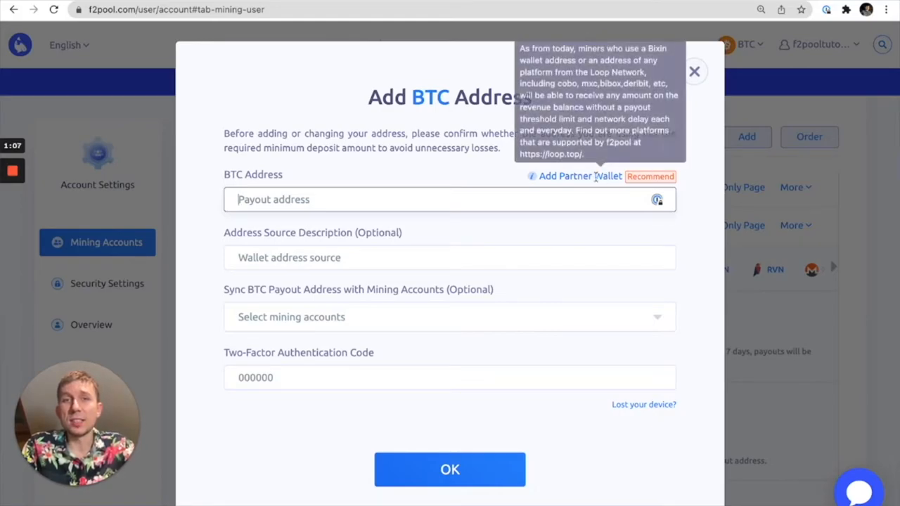
{"action": "mouse_move", "coordinate": [578, 180]}
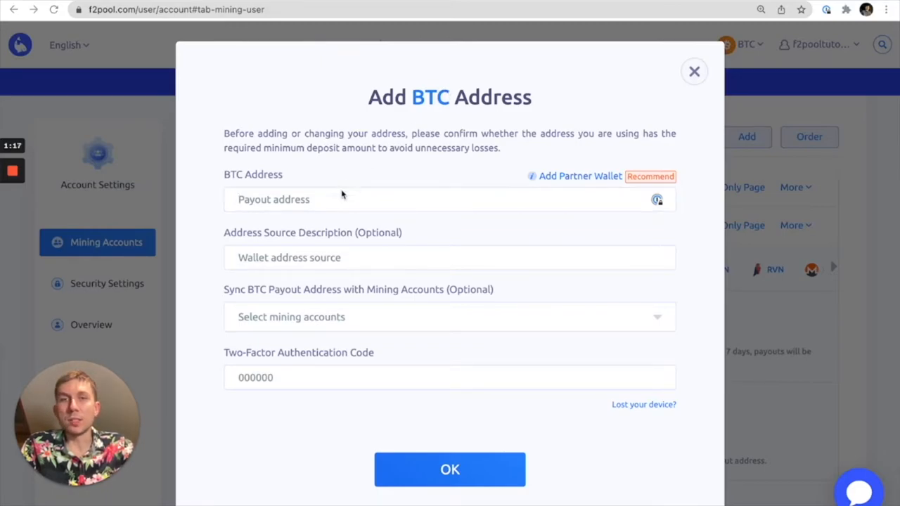
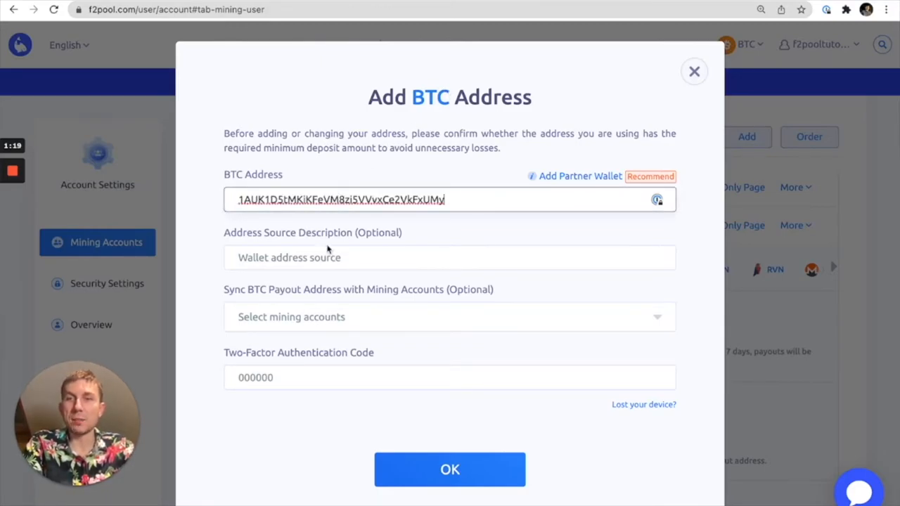
{"action": "type", "text": "Binance"}
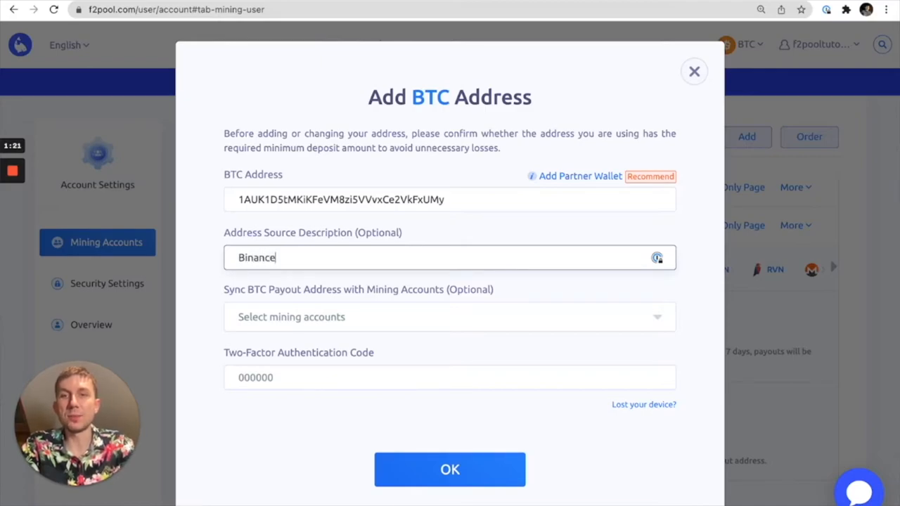
{"action": "left_click", "coordinate": [449, 316]}
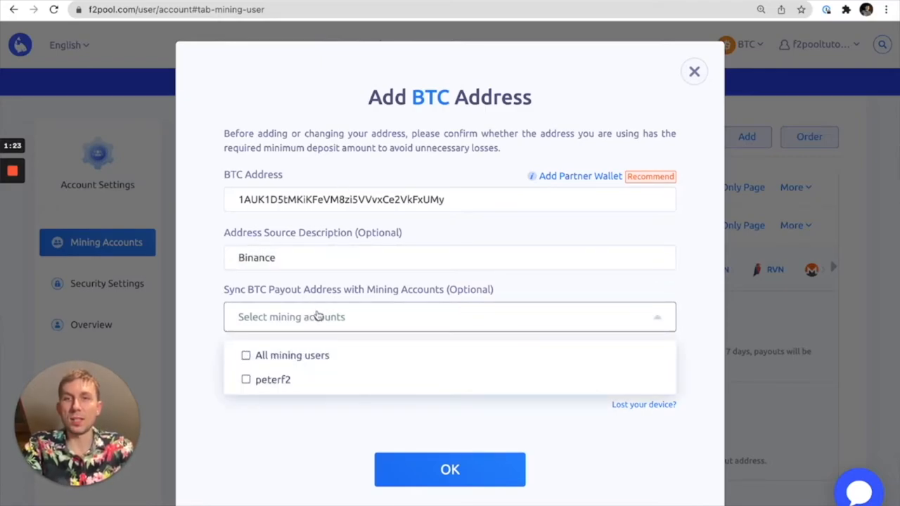
{"action": "mouse_move", "coordinate": [315, 316]}
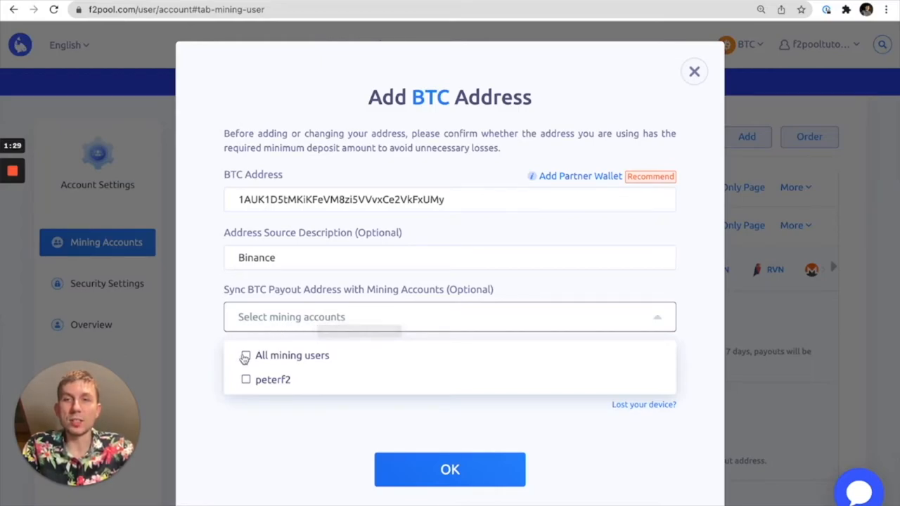
{"action": "left_click", "coordinate": [273, 379]}
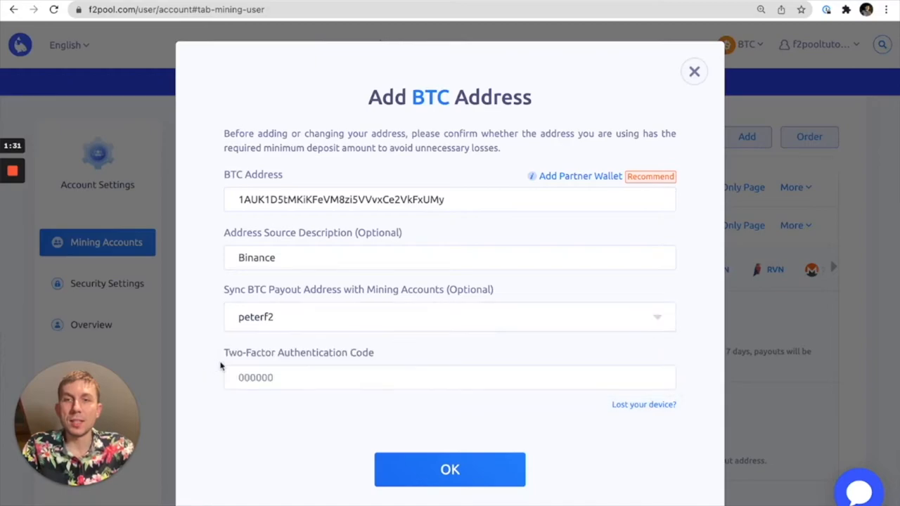
{"action": "left_click", "coordinate": [450, 377]}
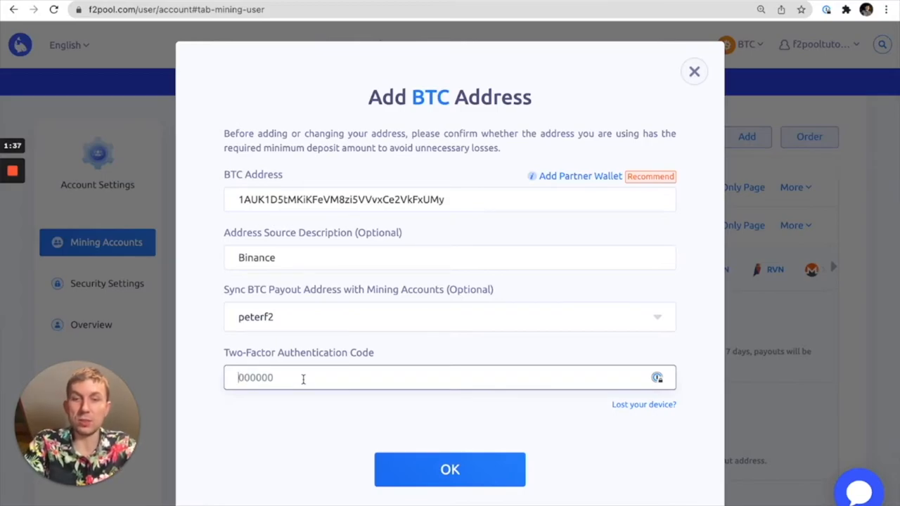
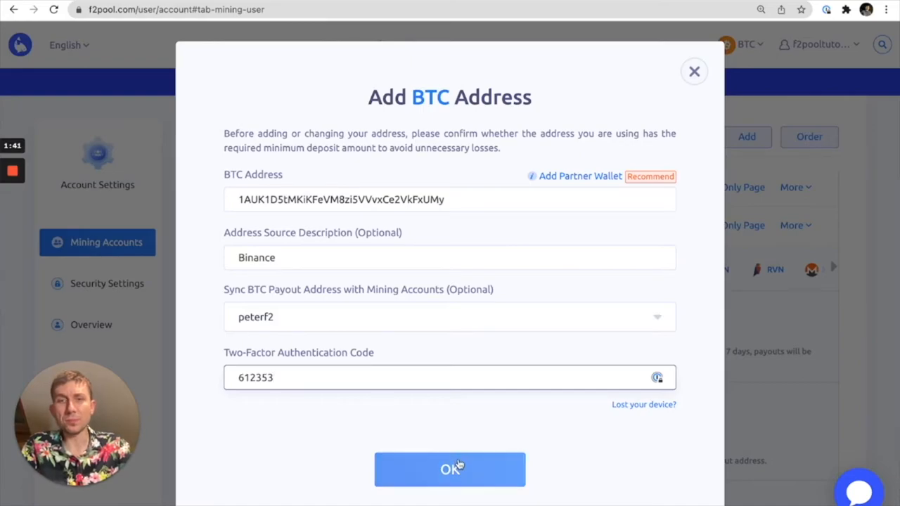
{"action": "left_click", "coordinate": [449, 468]}
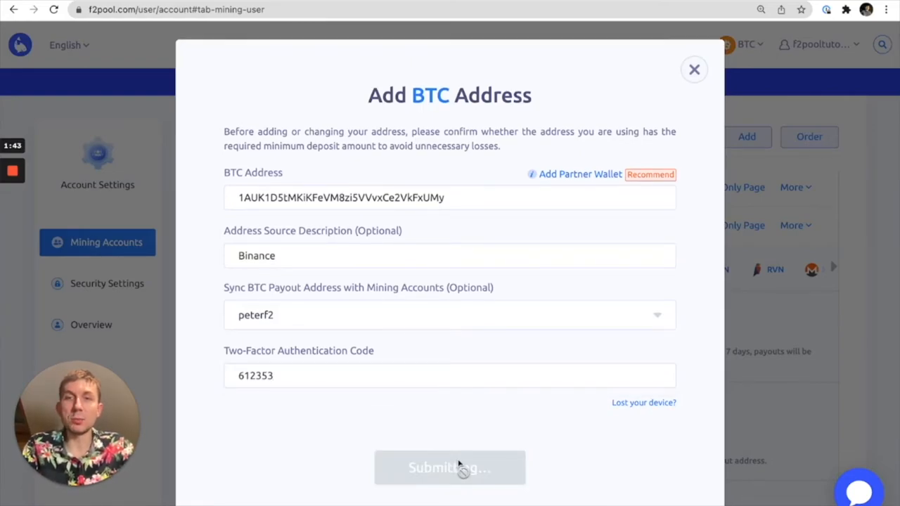
Acknowledge the email activation notices for the new BTC address
{"action": "left_click", "coordinate": [450, 467]}
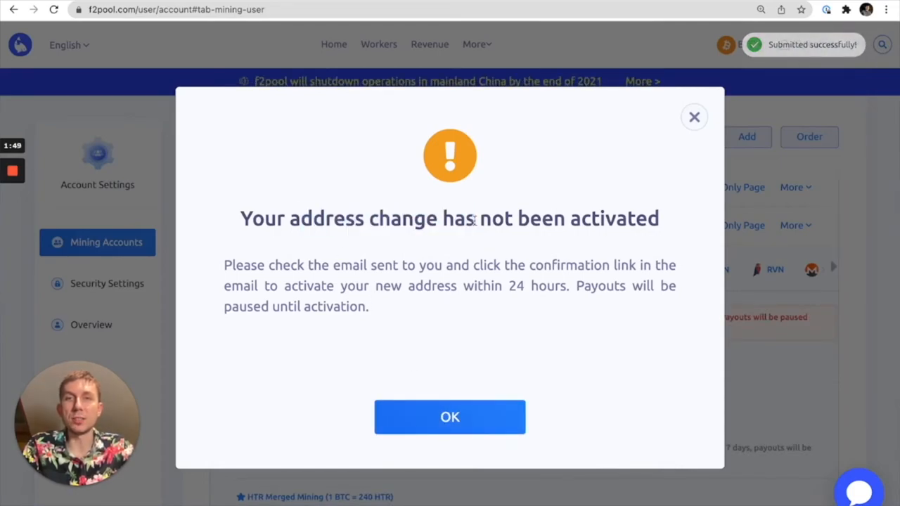
{"action": "left_click", "coordinate": [449, 416]}
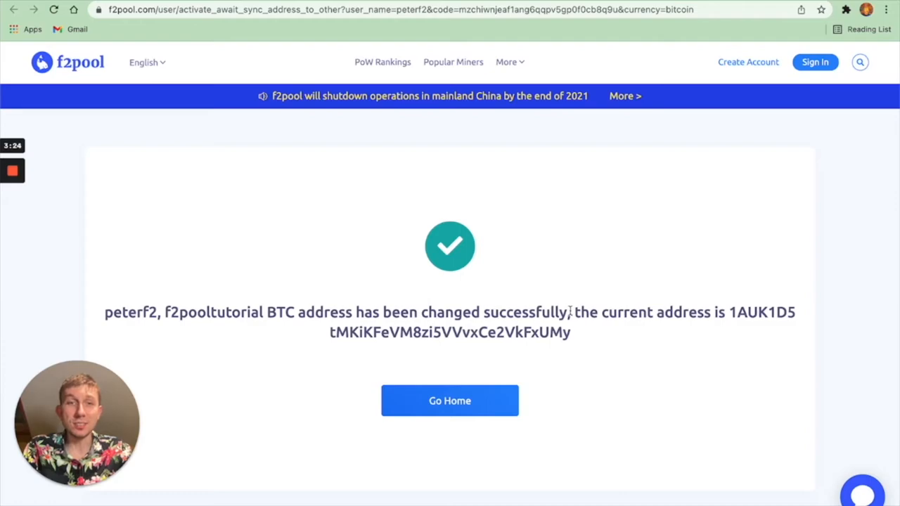
Scroll down to HTR Merged Mining and start adding an HTR address
{"action": "left_click", "coordinate": [449, 400]}
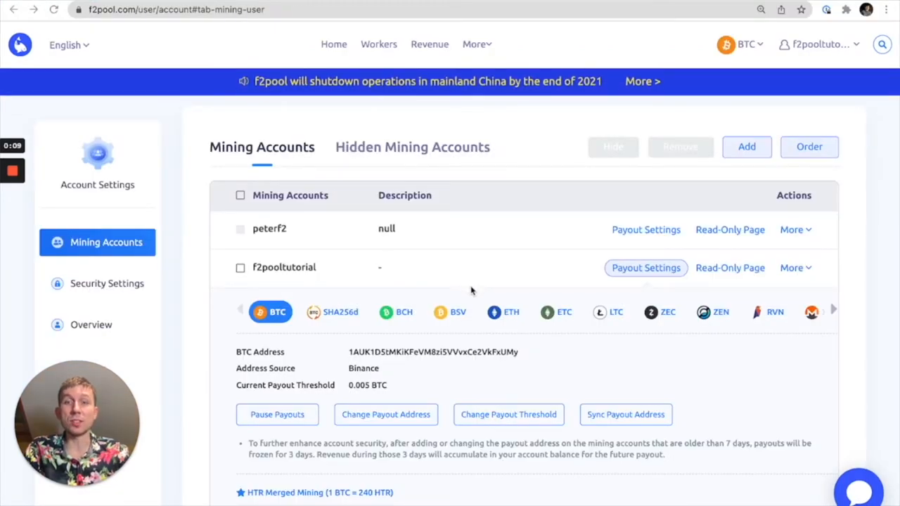
{"action": "scroll", "scroll_direction": "down", "scroll_amount": 3}
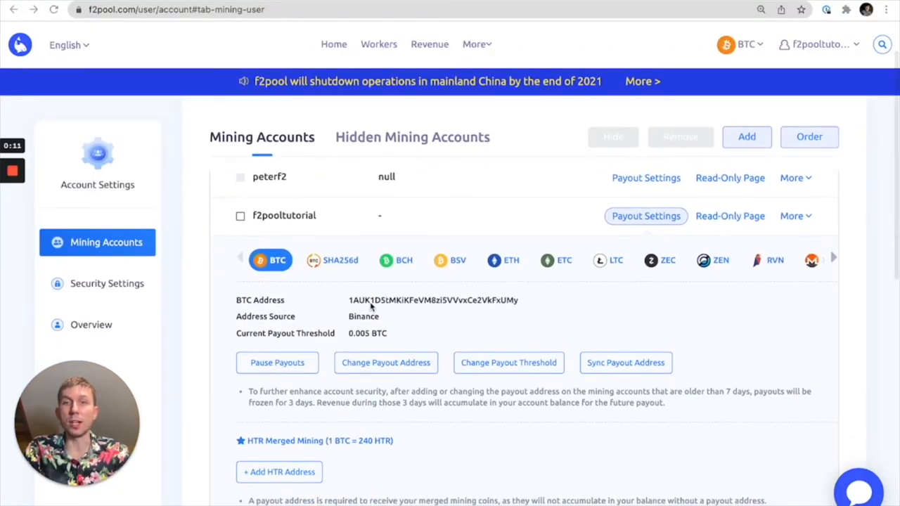
{"action": "scroll", "scroll_direction": "down", "scroll_amount": 3}
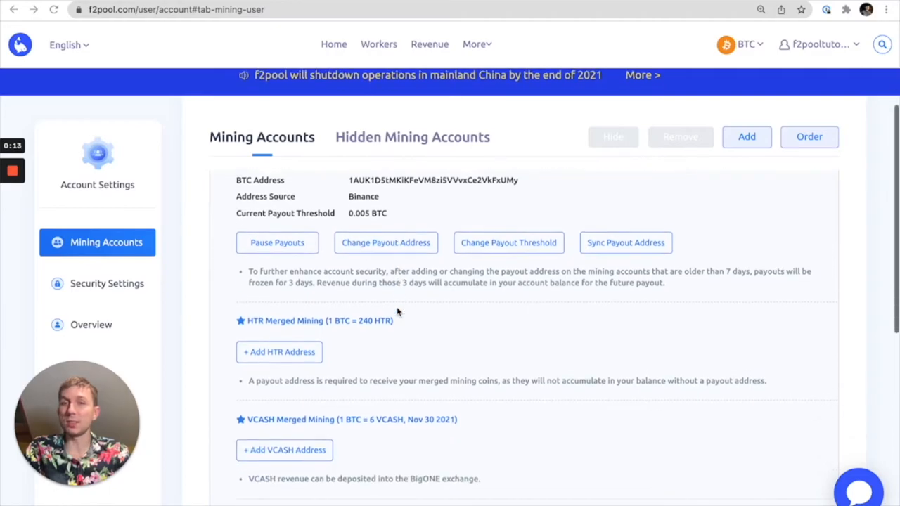
{"action": "scroll", "scroll_direction": "down", "scroll_amount": 3}
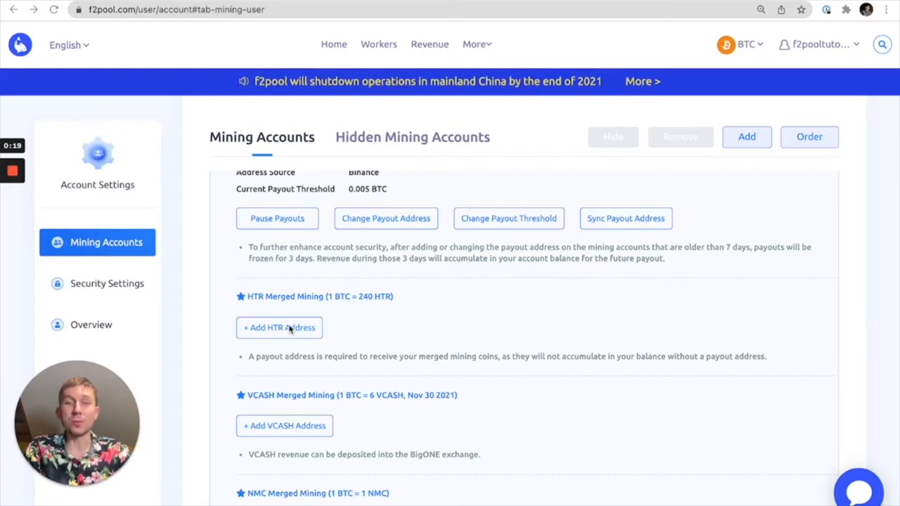
{"action": "mouse_move", "coordinate": [302, 329]}
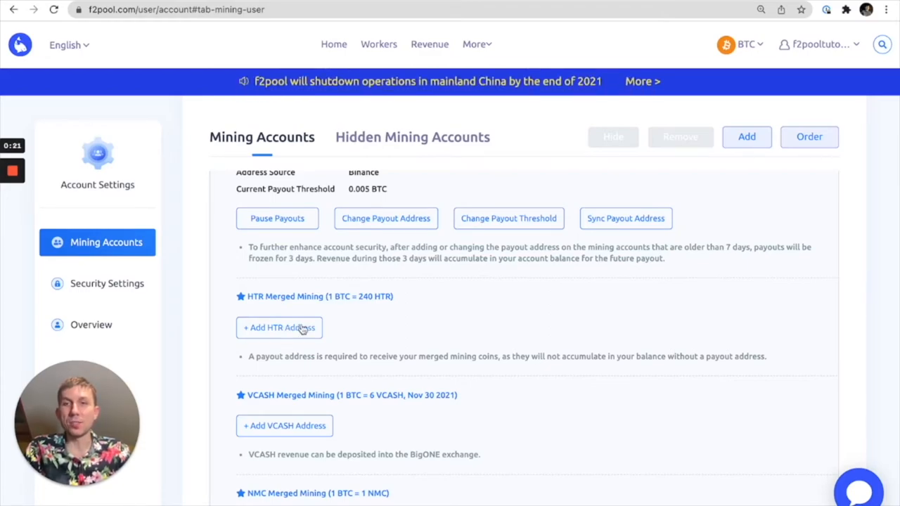
{"action": "left_click", "coordinate": [279, 327]}
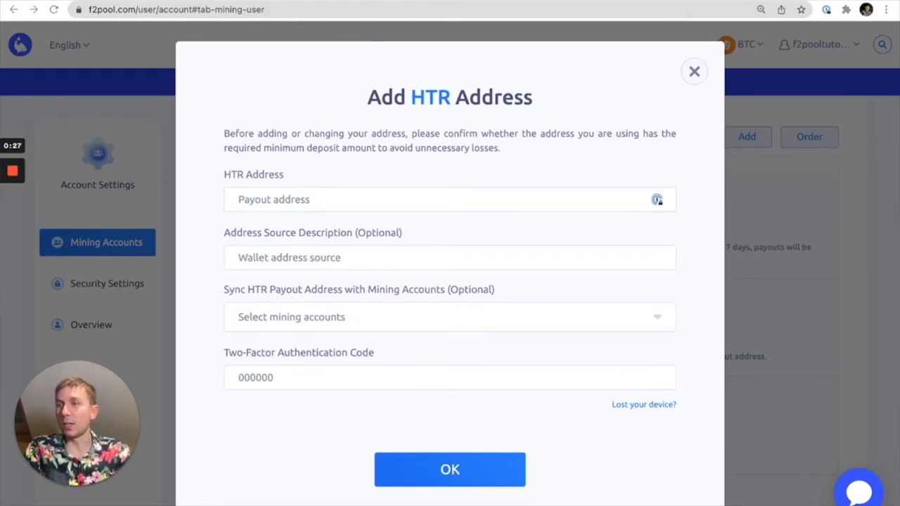
Enter the HTR payout address with description 'HTR Wallet'
{"action": "left_click", "coordinate": [450, 199]}
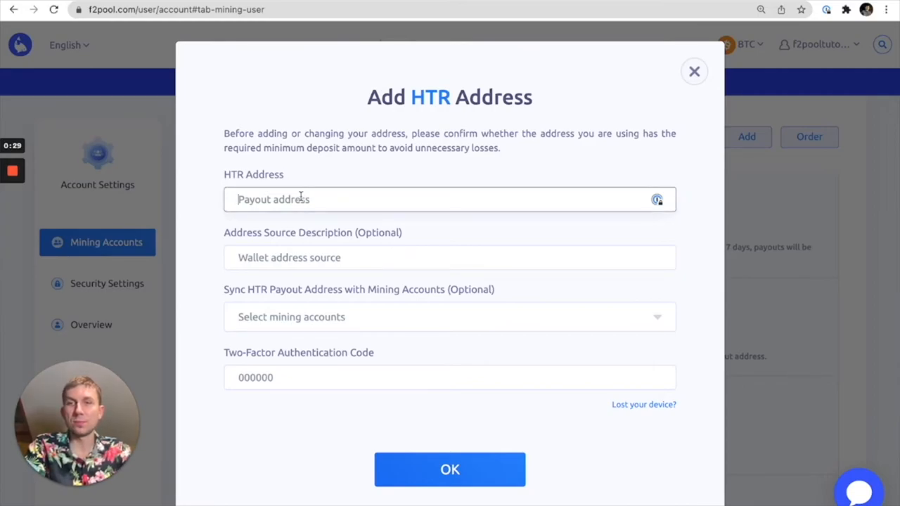
{"action": "type", "text": "HTR"}
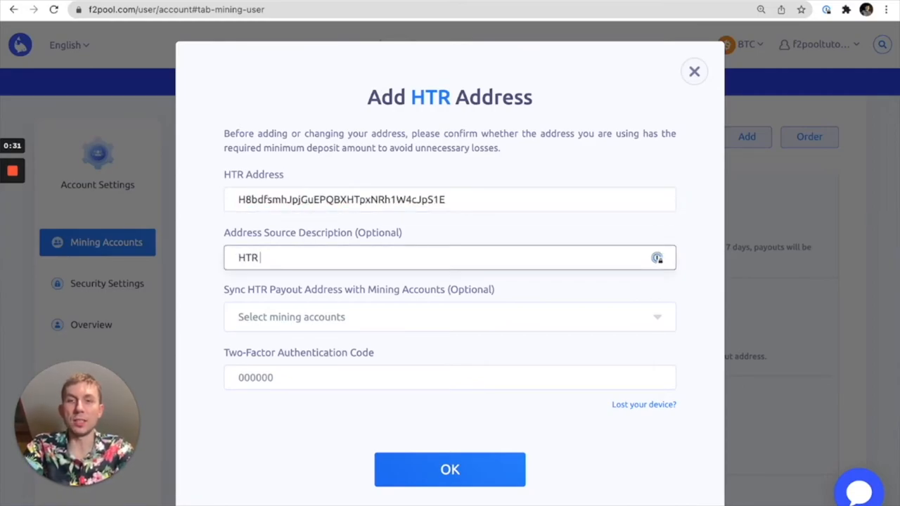
{"action": "type", "text": "Wallet"}
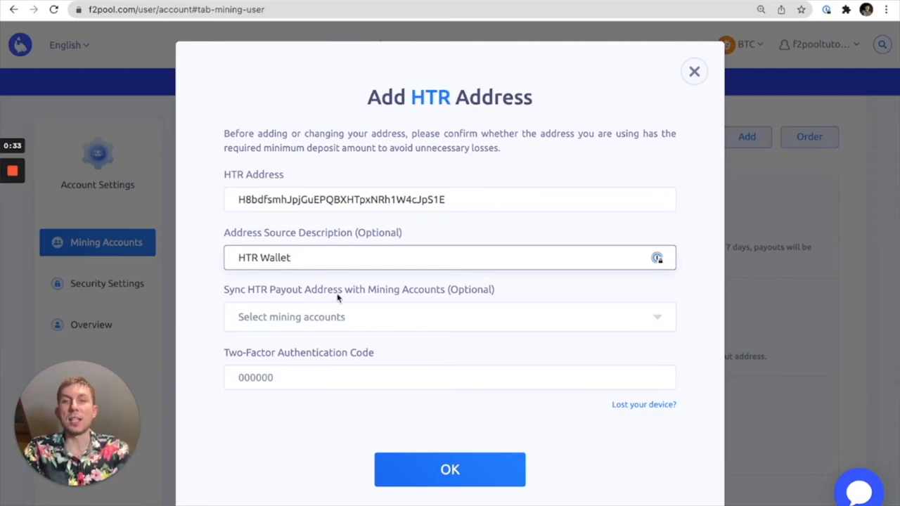
{"action": "left_click", "coordinate": [450, 316]}
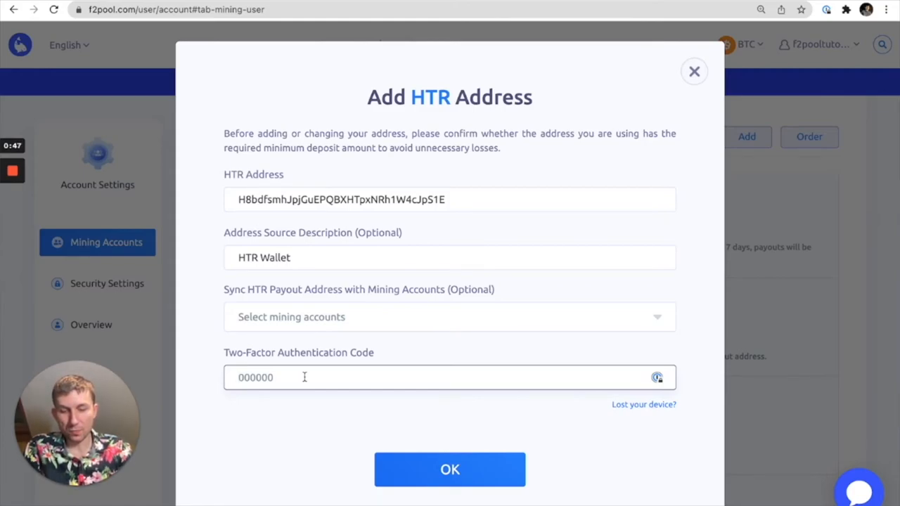
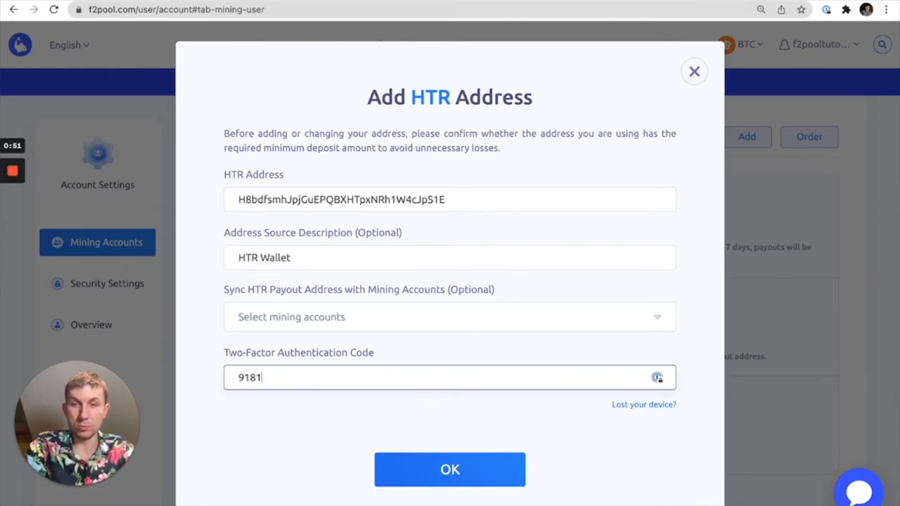
{"action": "left_click", "coordinate": [449, 469]}
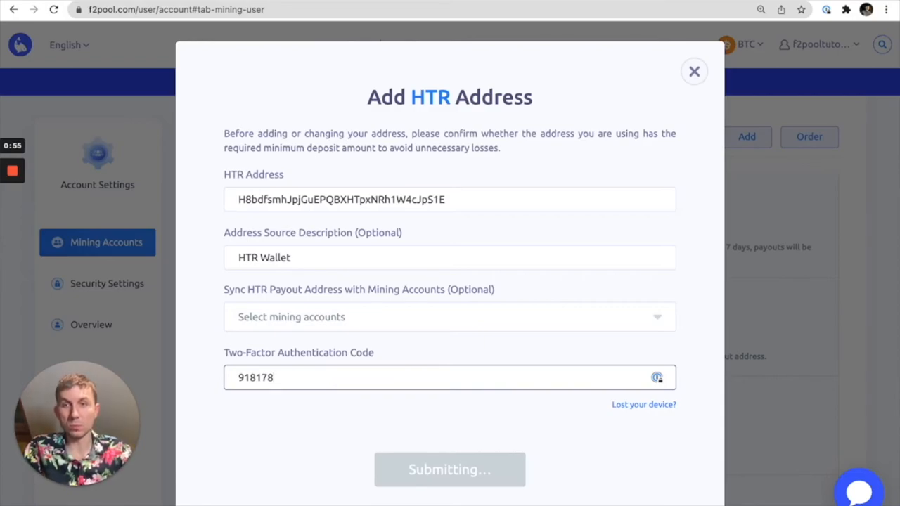
{"action": "left_click", "coordinate": [449, 469]}
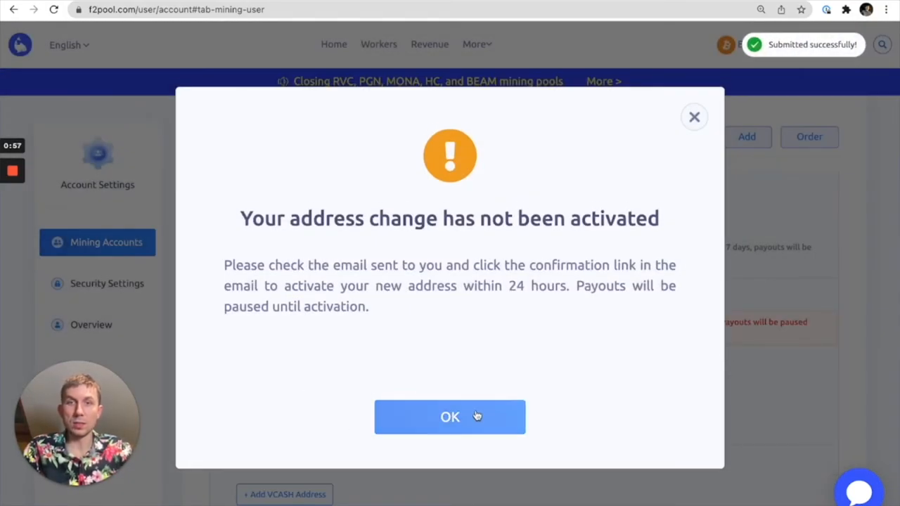
Dismiss the HTR activation reminder and go back to the F2Pool homepage
{"action": "left_click", "coordinate": [449, 417]}
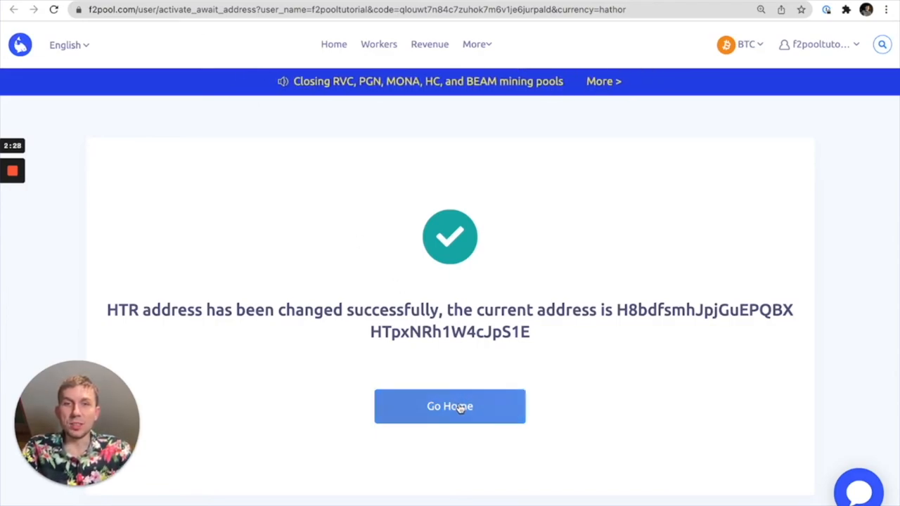
{"action": "left_click", "coordinate": [449, 405]}
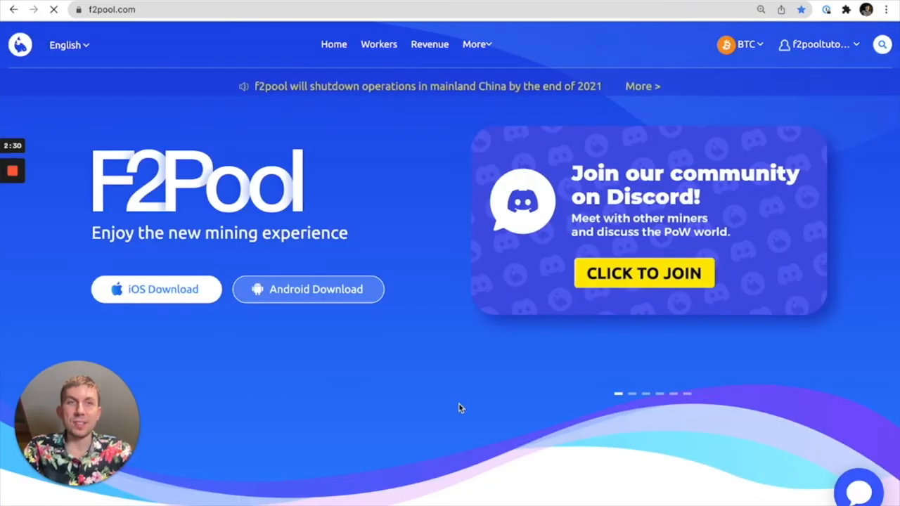